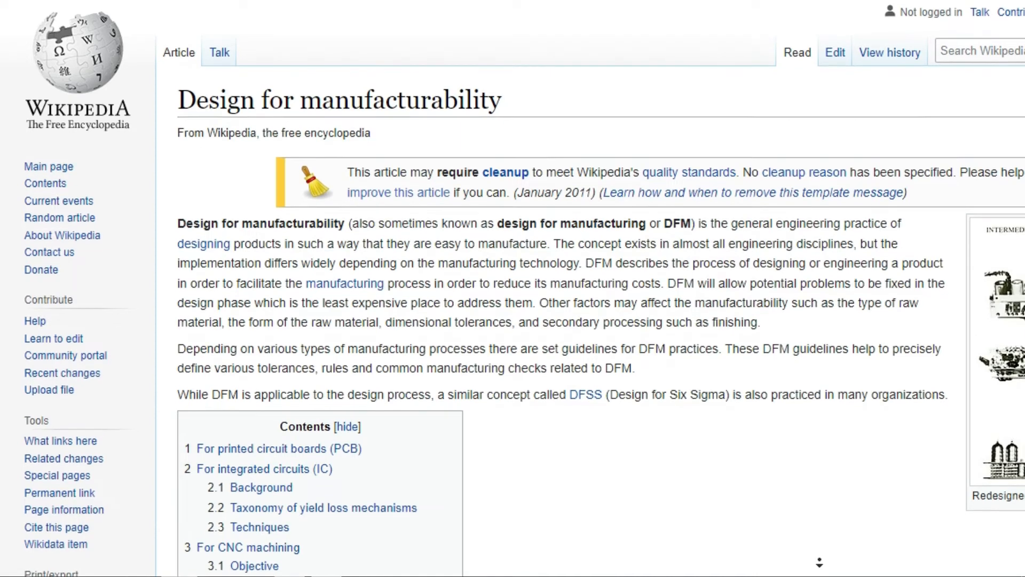
- Scroll down the article until the Contents box with the CNC machining sections is visible
{"action": "scroll", "scroll_direction": "down", "scroll_amount": 3}
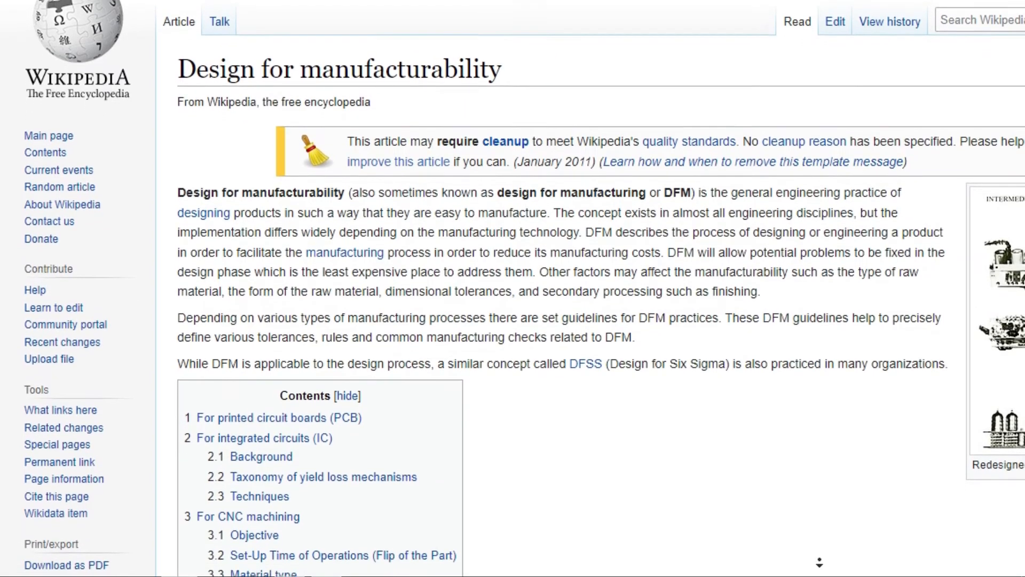
{"action": "scroll", "scroll_direction": "down", "scroll_amount": 3}
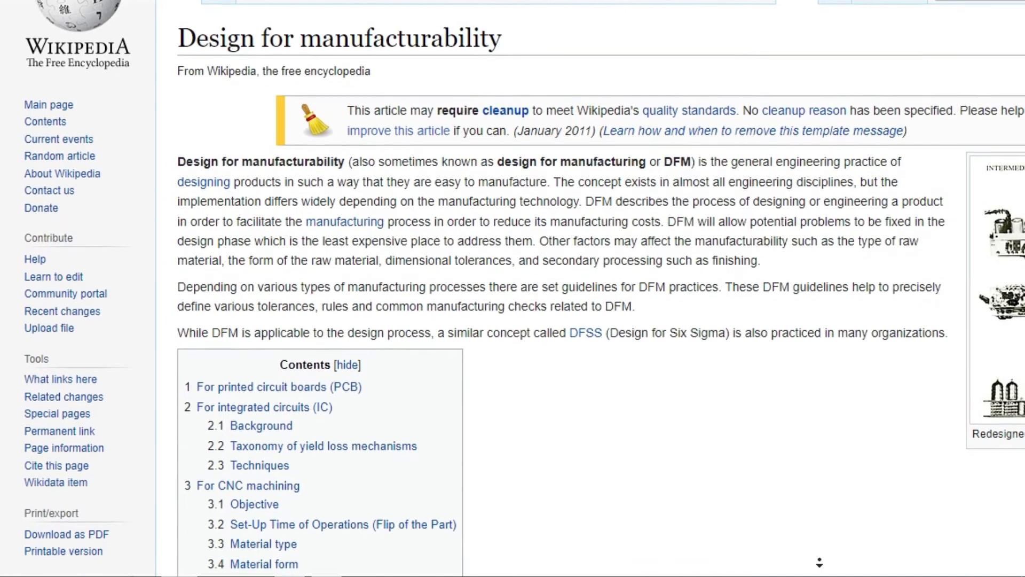
{"action": "scroll", "scroll_direction": "down", "scroll_amount": 3}
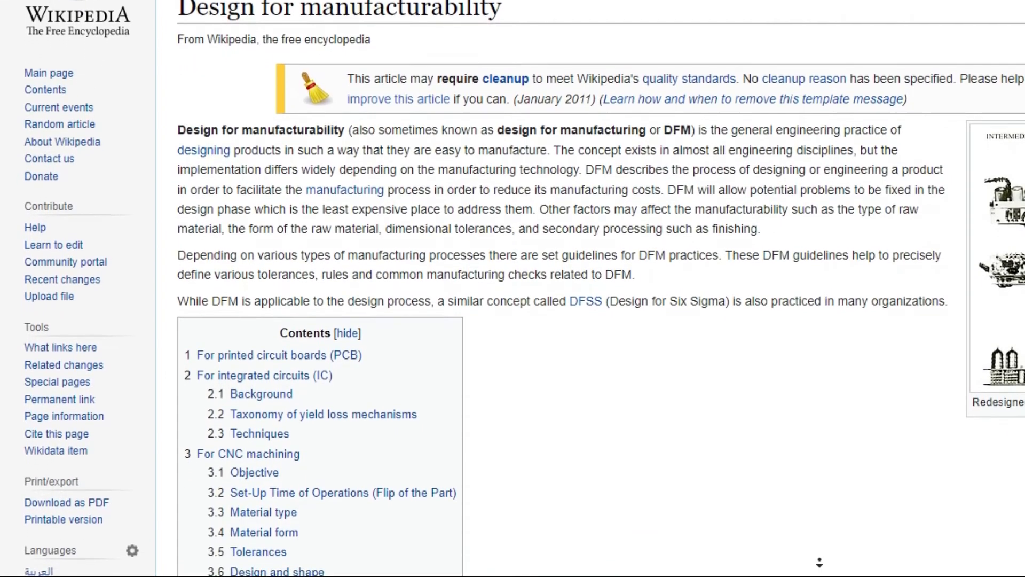
{"action": "scroll", "scroll_direction": "down", "scroll_amount": 3}
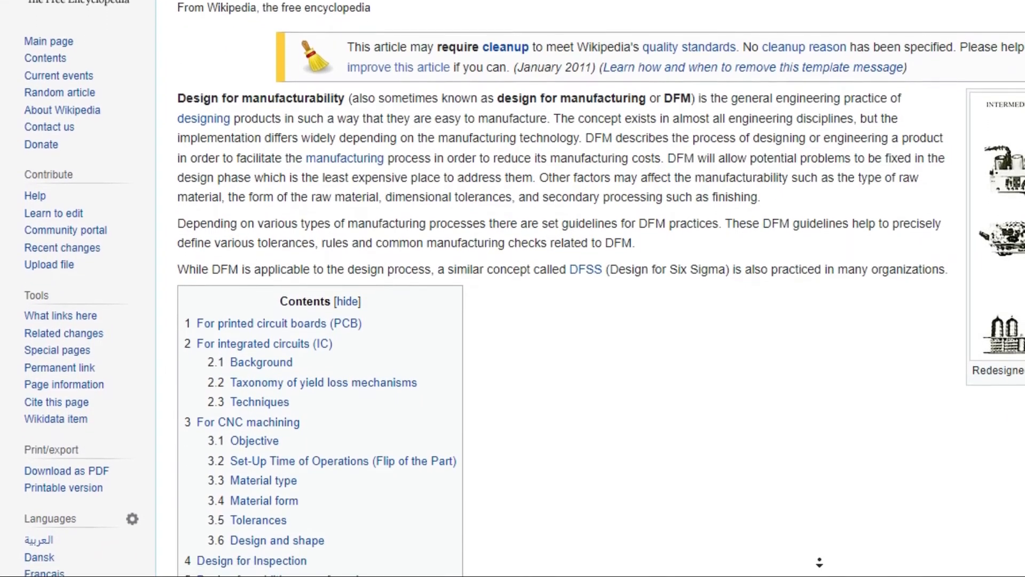
{"action": "scroll", "scroll_direction": "down", "scroll_amount": 3}
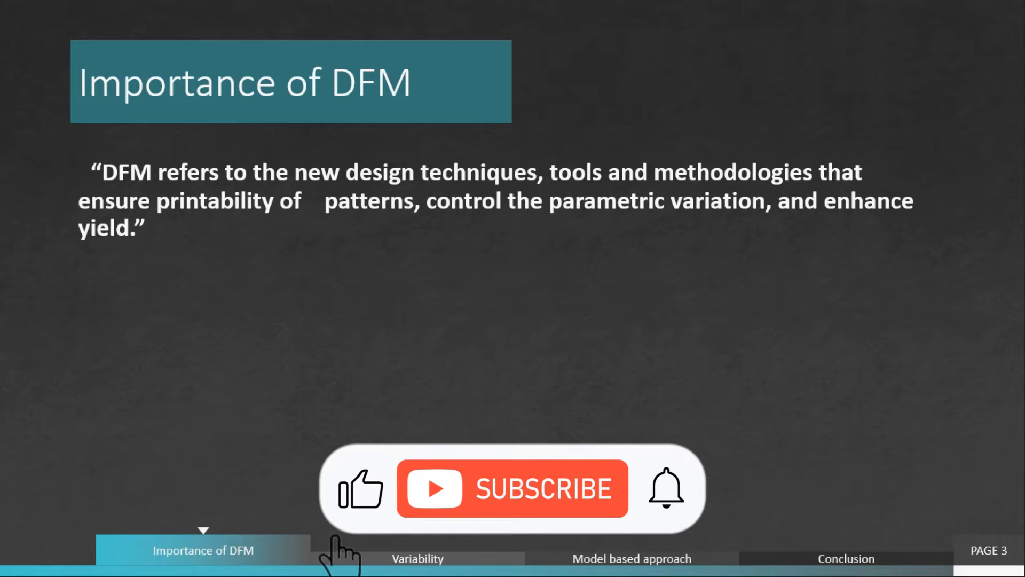
{"action": "left_click", "coordinate": [512, 489]}
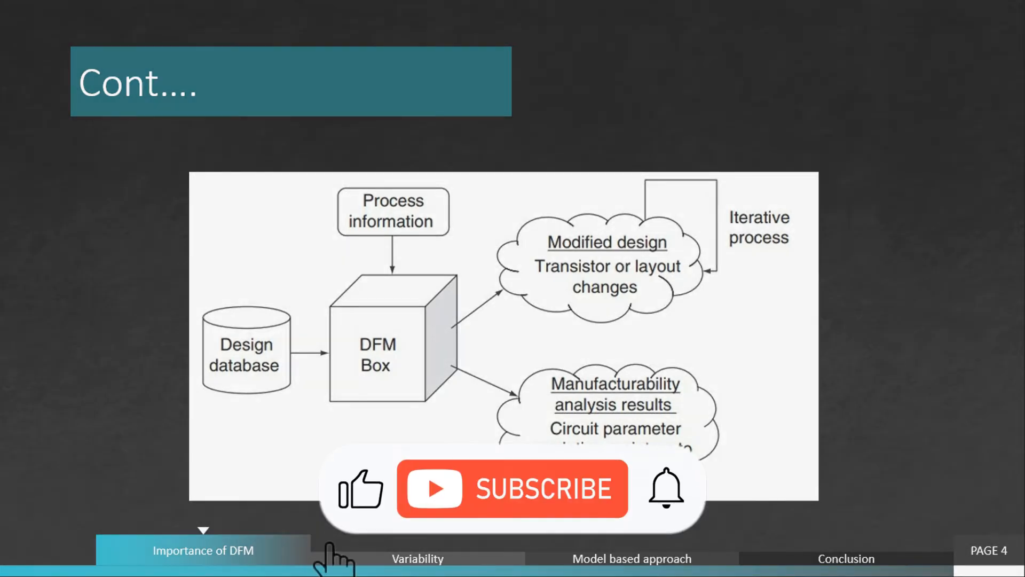
{"action": "left_click", "coordinate": [511, 488]}
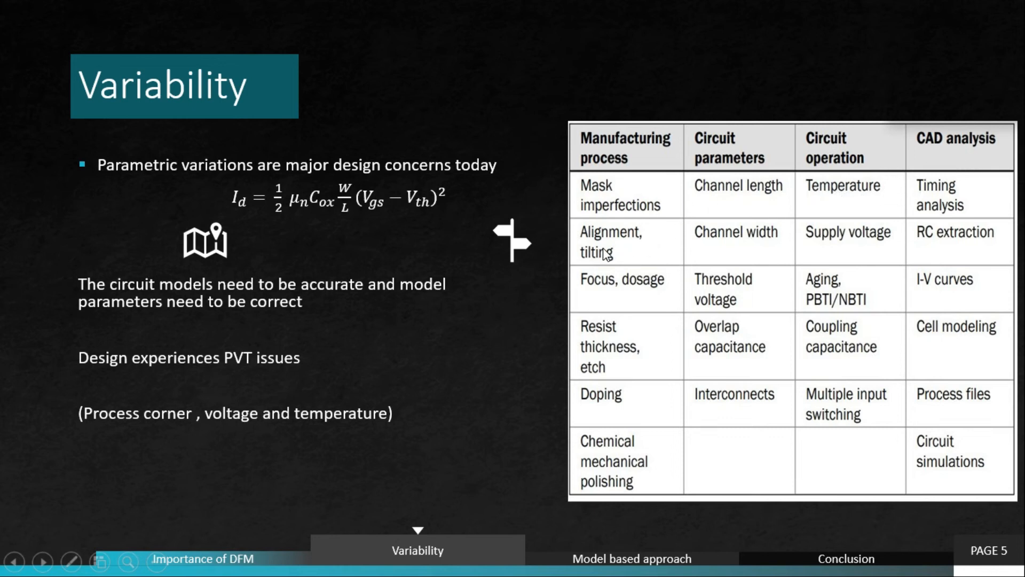
{"action": "mouse_move", "coordinate": [611, 273]}
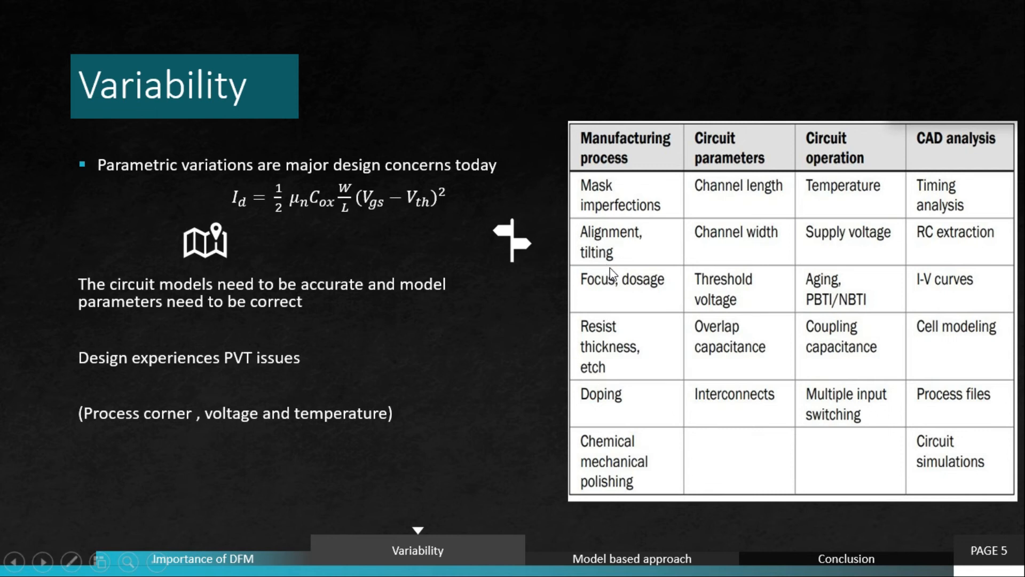
{"action": "mouse_move", "coordinate": [890, 303]}
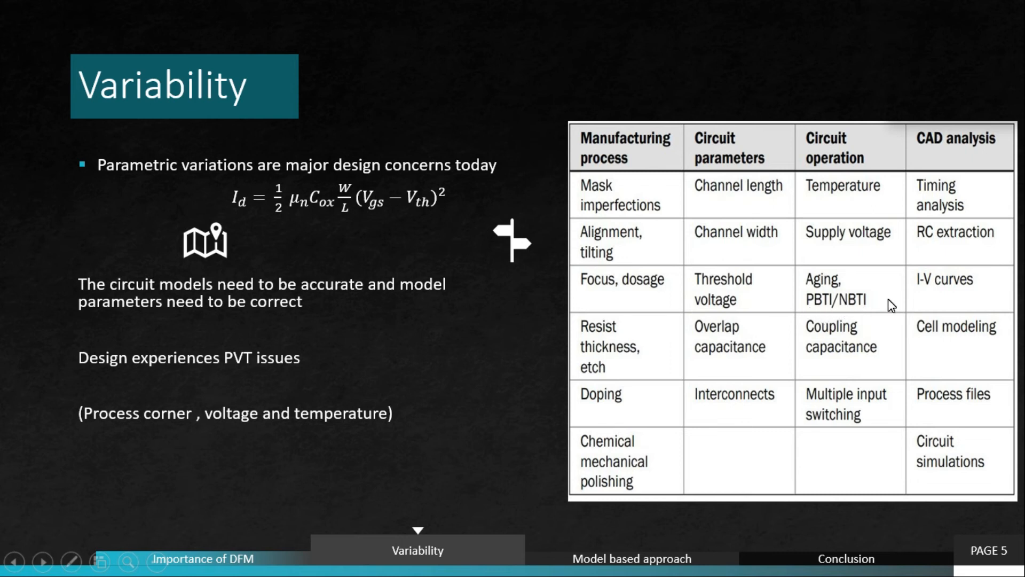